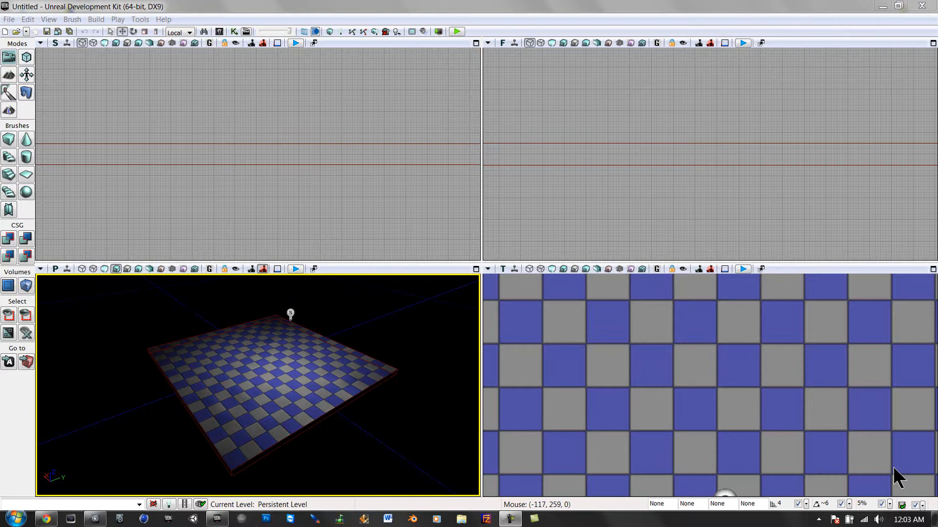
mouse_move(444, 371)
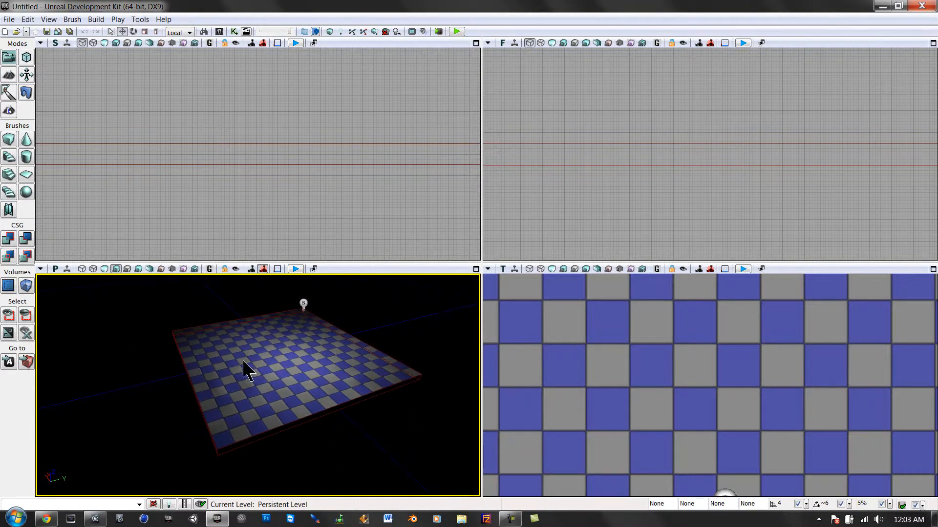
Place a PlayerStart actor on the checkered floor from the viewport's right-click menu.
right_click(245, 374)
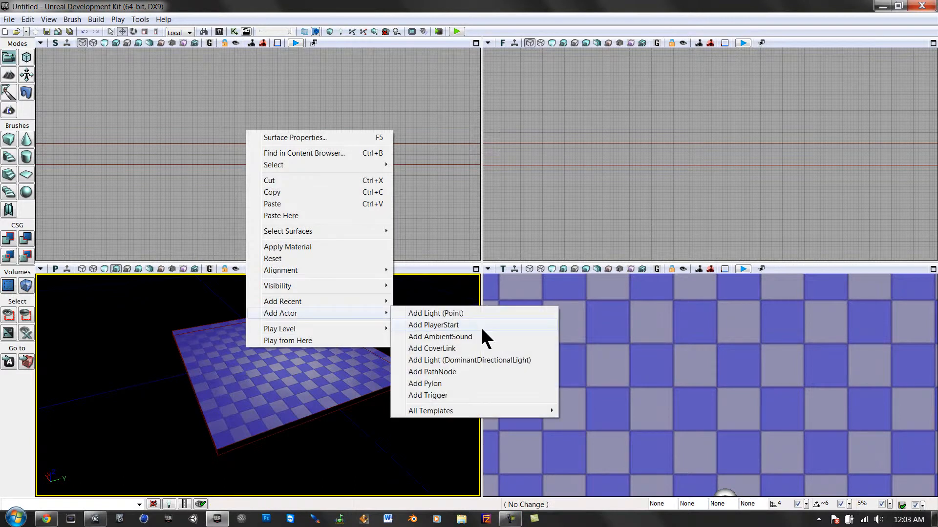
left_click(433, 325)
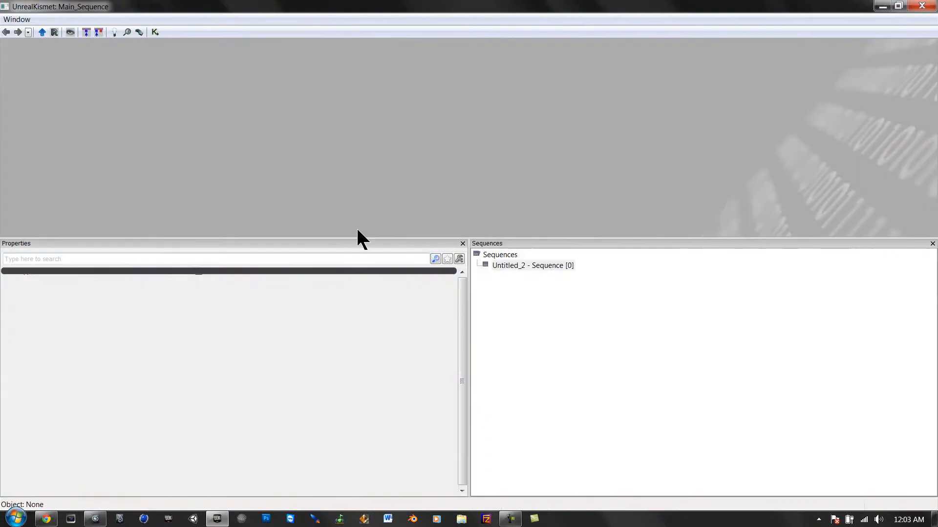
mouse_move(333, 142)
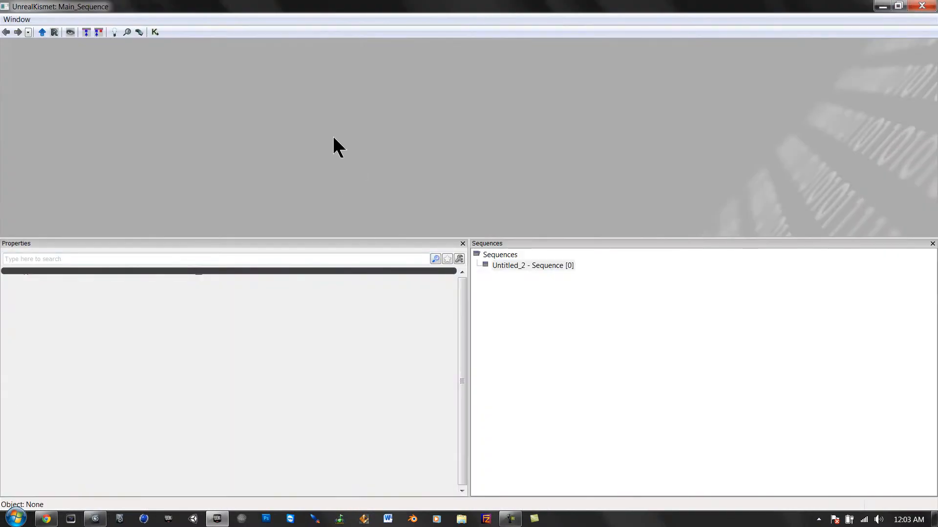
Add a Level Loaded event and a Console Command action set to 'addbots 2'.
right_click(335, 146)
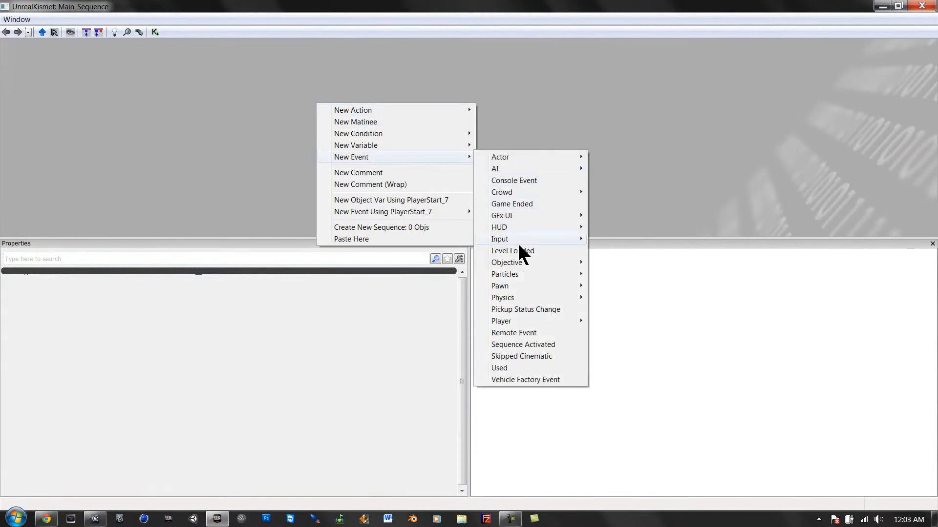
left_click(512, 251)
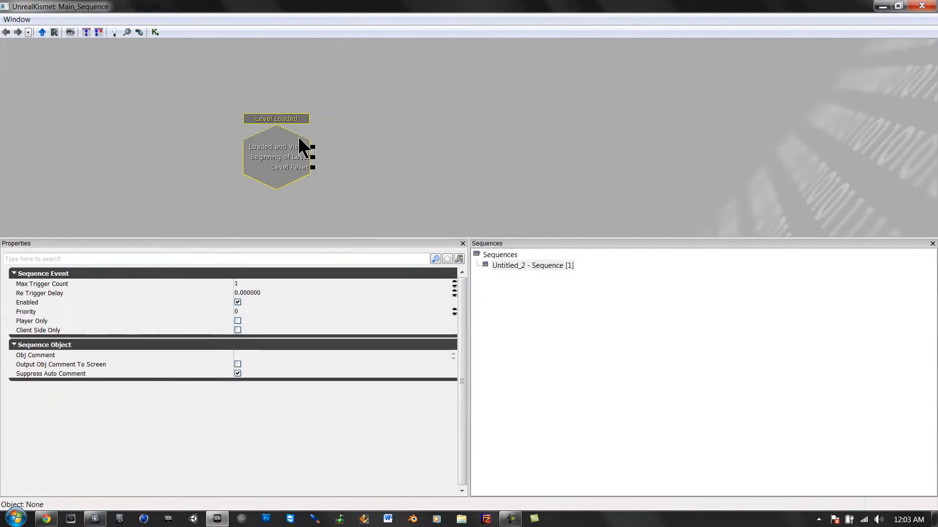
right_click(304, 145)
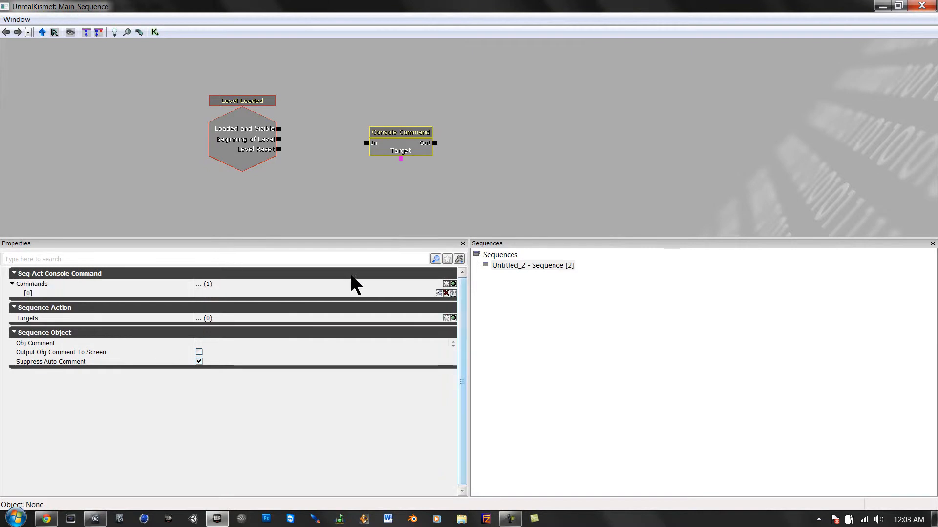
mouse_move(370, 299)
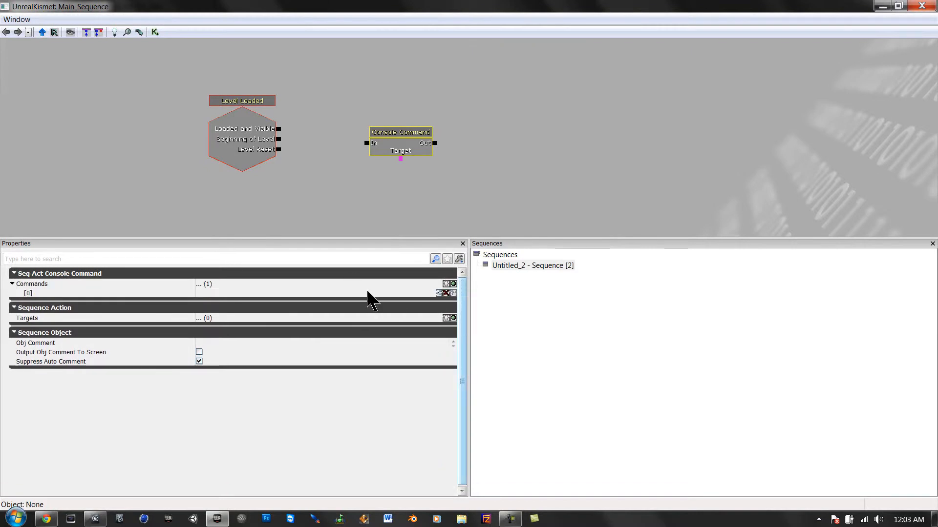
type("addbots 2")
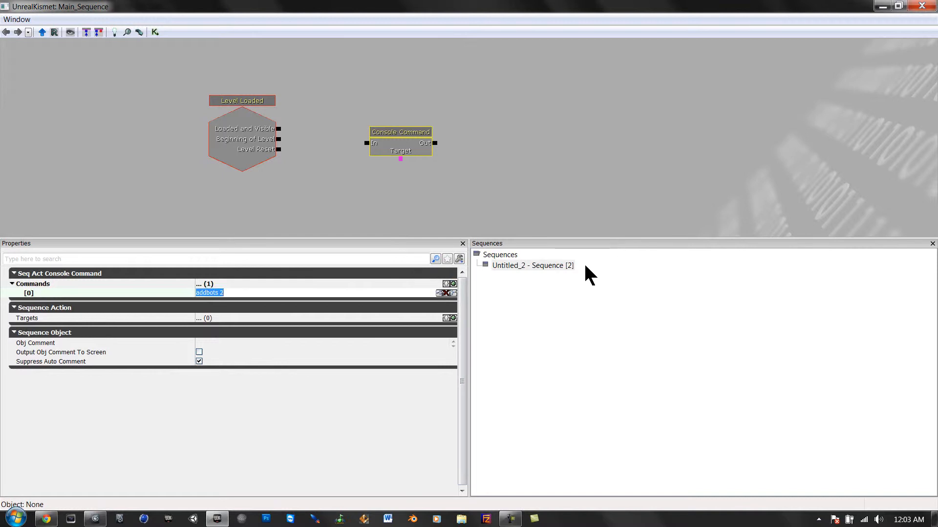
left_click(401, 151)
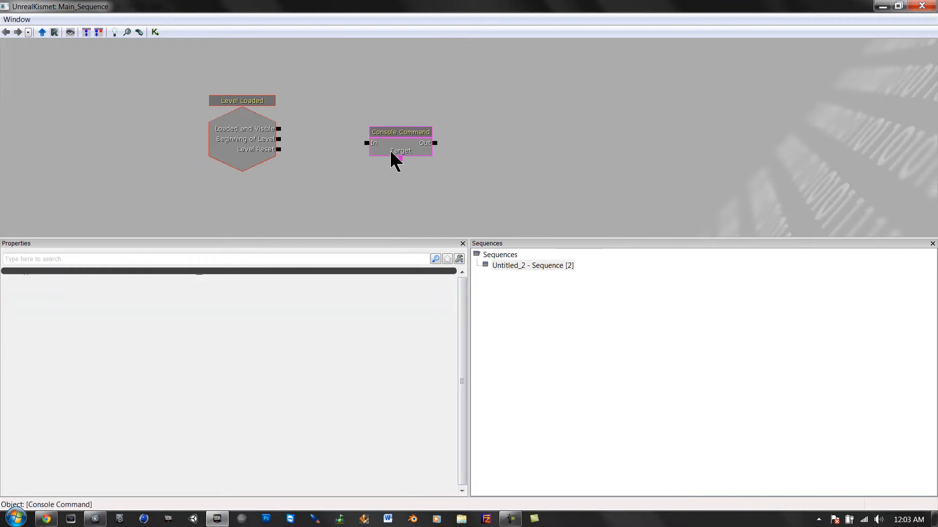
Wire Loaded and Visible to Console Command In and link an All Players variable to Target.
left_click_drag(400, 132, 328, 116)
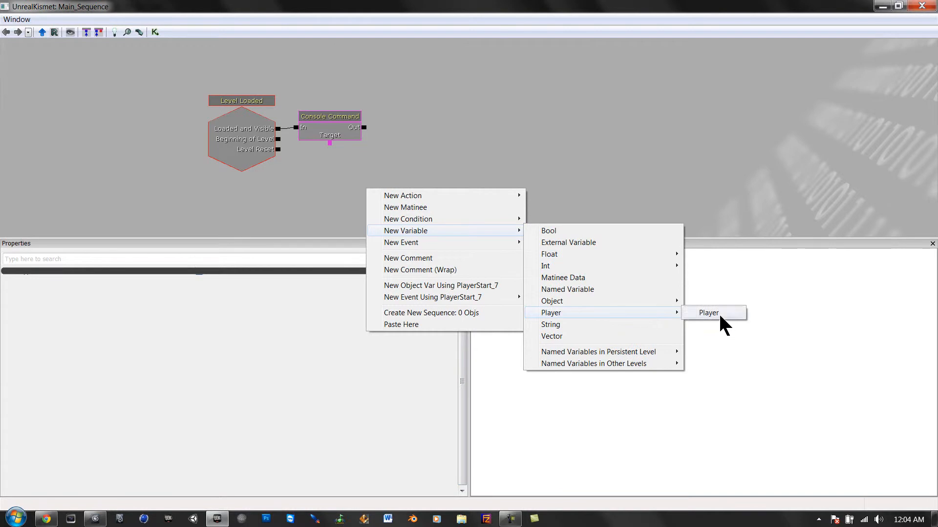
left_click(709, 313)
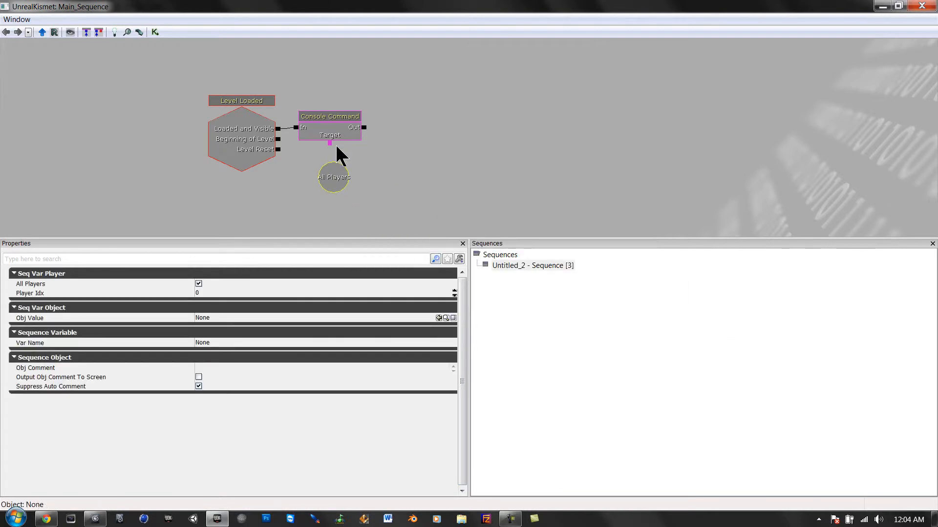
left_click(334, 177)
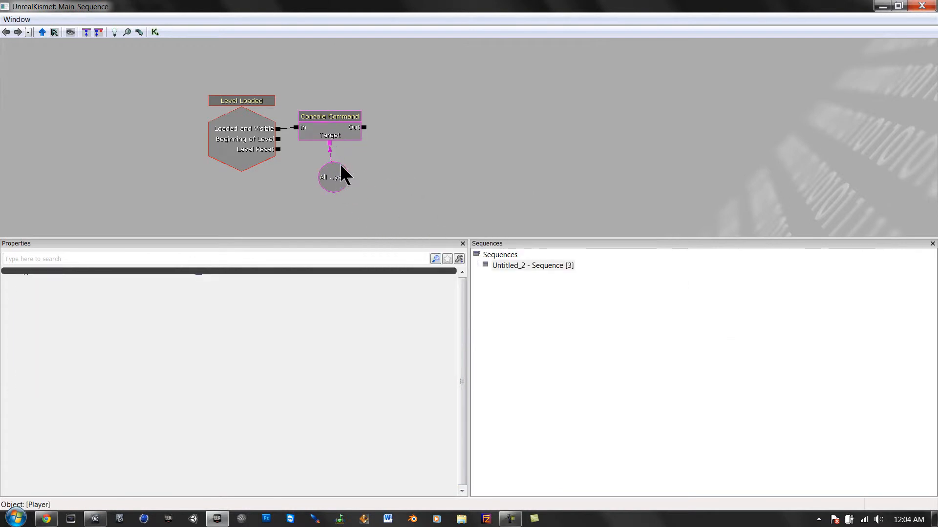
left_click(329, 117)
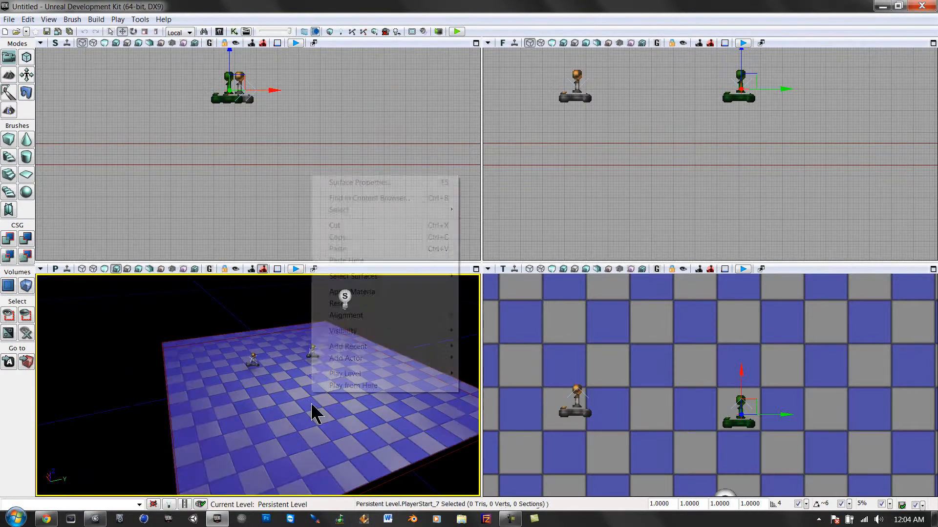
Play from the floor, see bots Torque and Syntax spawn, then close the preview.
left_click(344, 373)
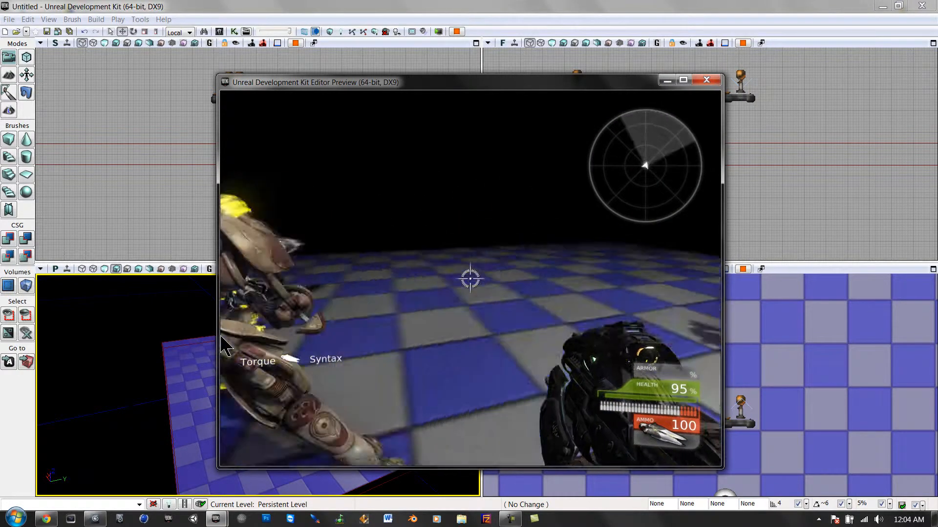
left_click(472, 282)
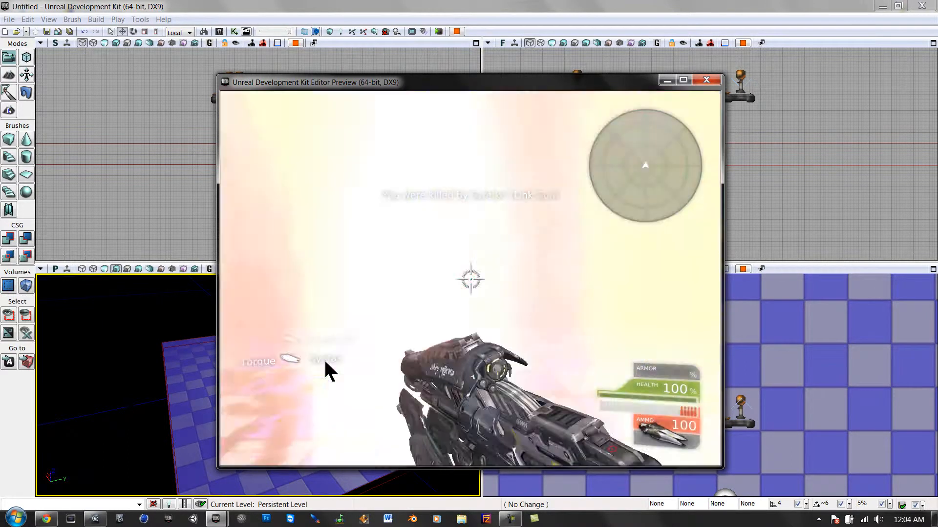
left_click(706, 80)
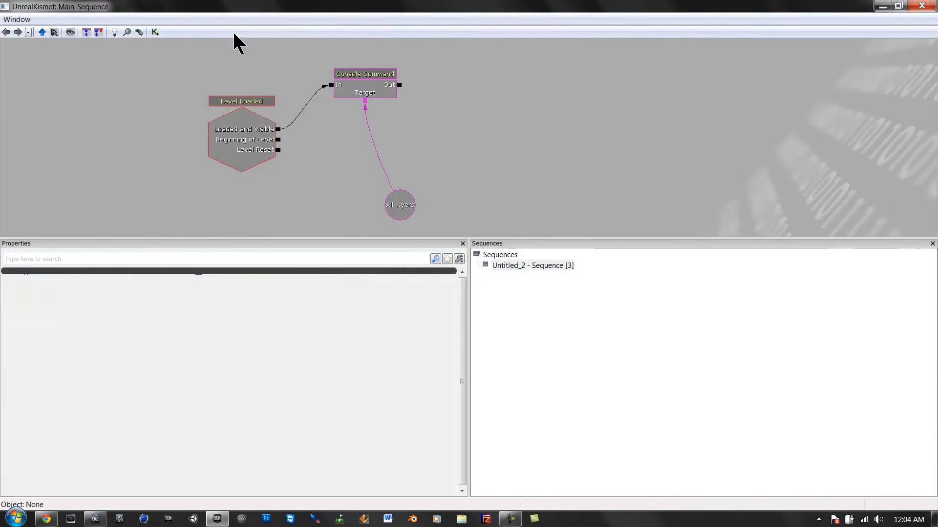
mouse_move(486, 149)
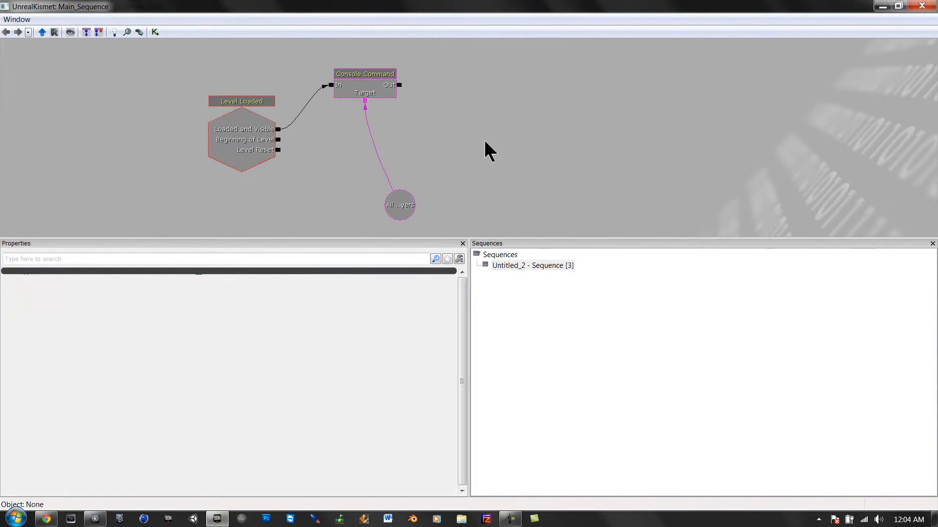
Remove the mistakenly added Spawn Projectile action and reopen the New Action > Toggle menu.
right_click(490, 149)
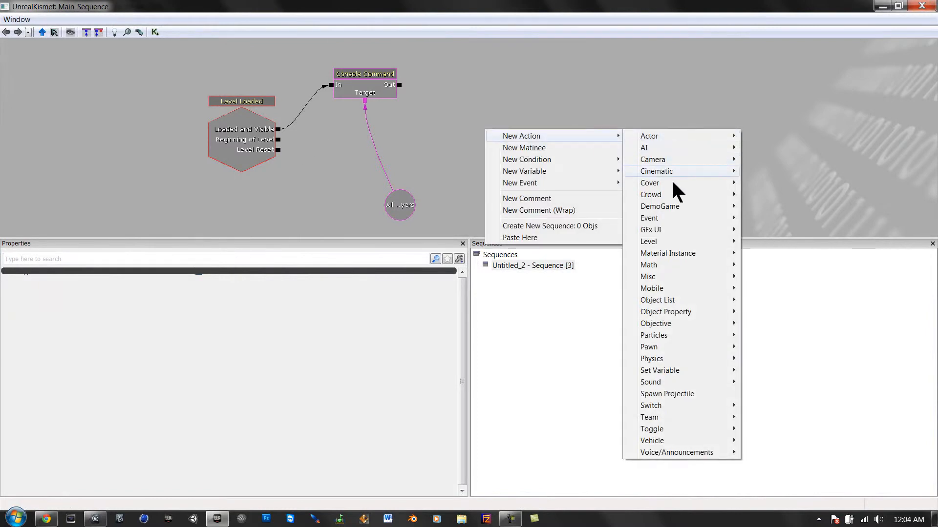
mouse_move(667, 260)
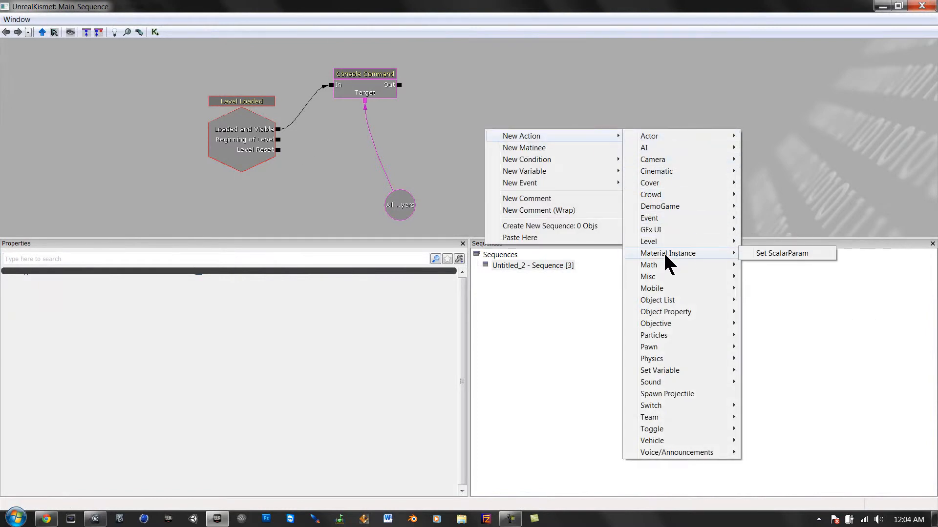
mouse_move(656, 141)
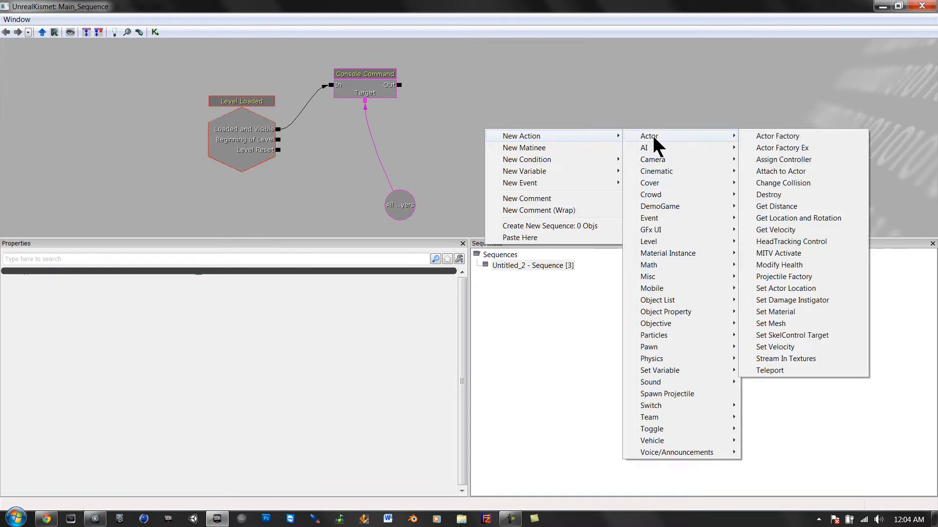
mouse_move(657, 159)
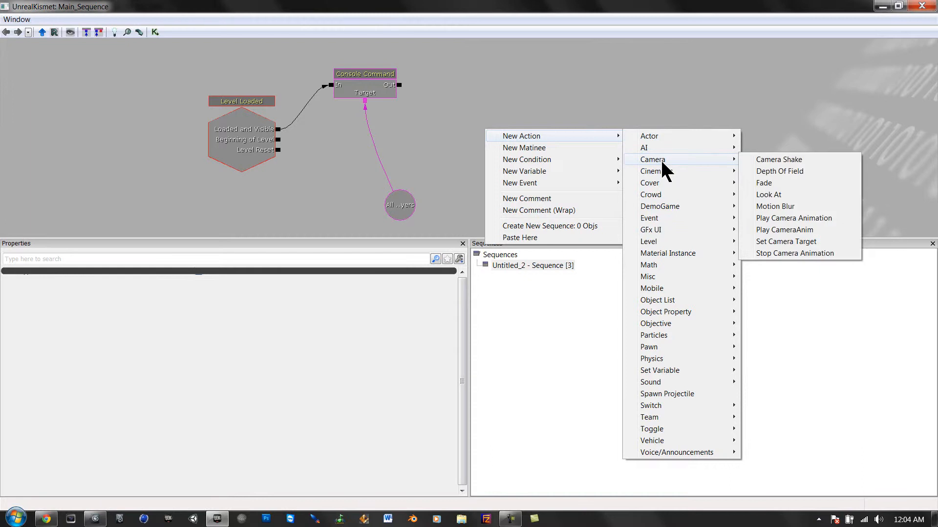
mouse_move(650, 419)
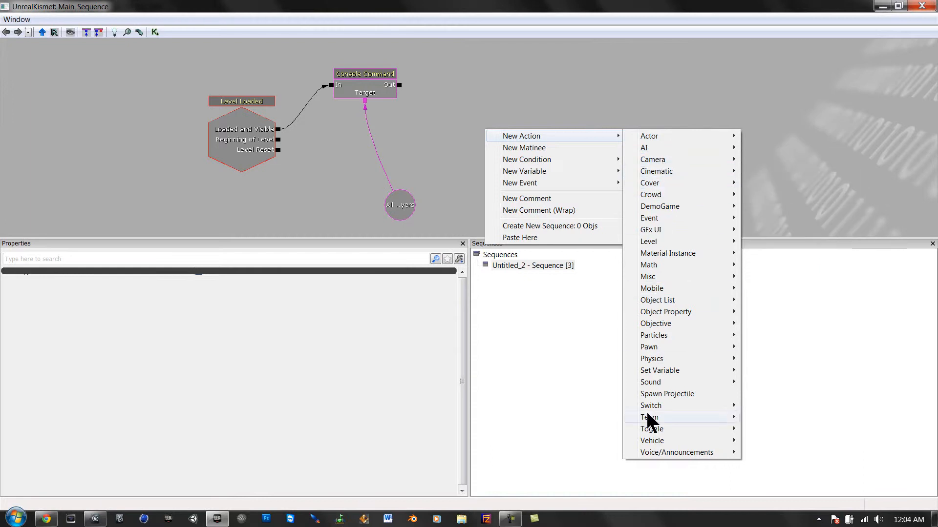
mouse_move(651, 359)
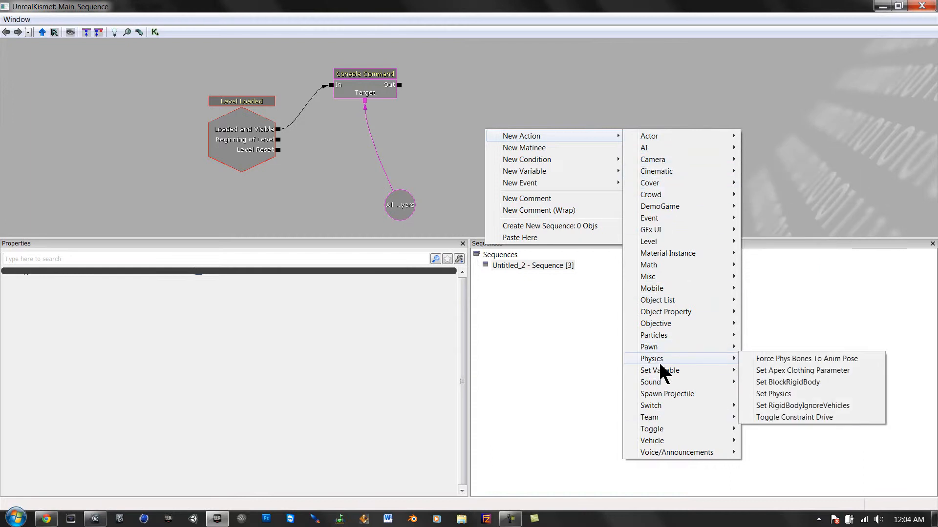
left_click(667, 394)
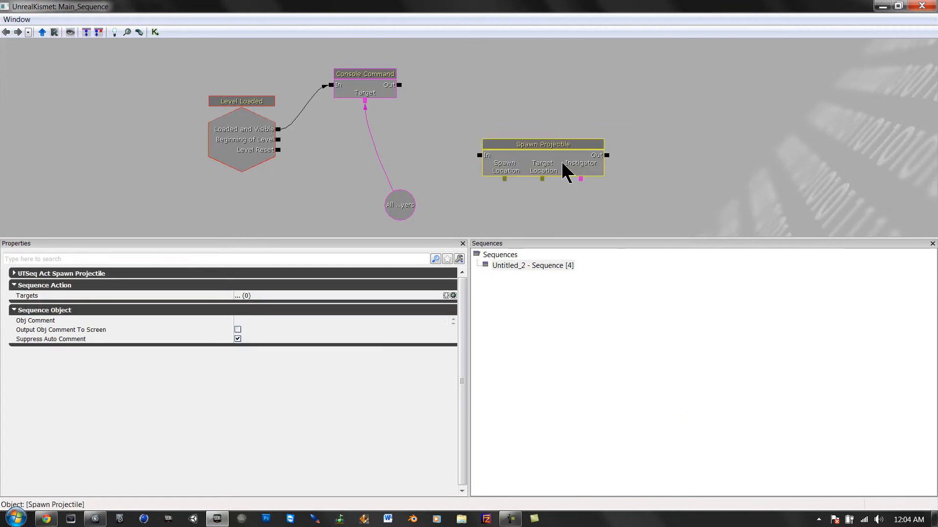
right_click(567, 175)
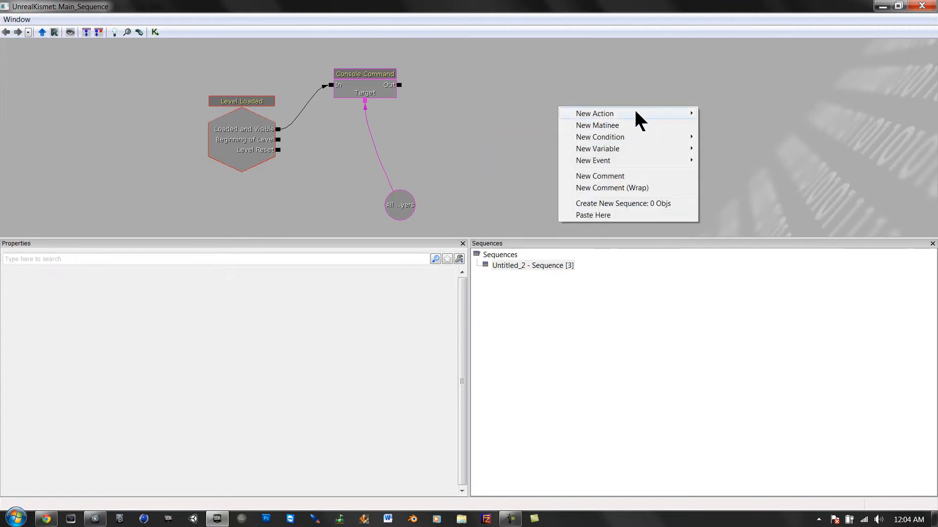
mouse_move(725, 406)
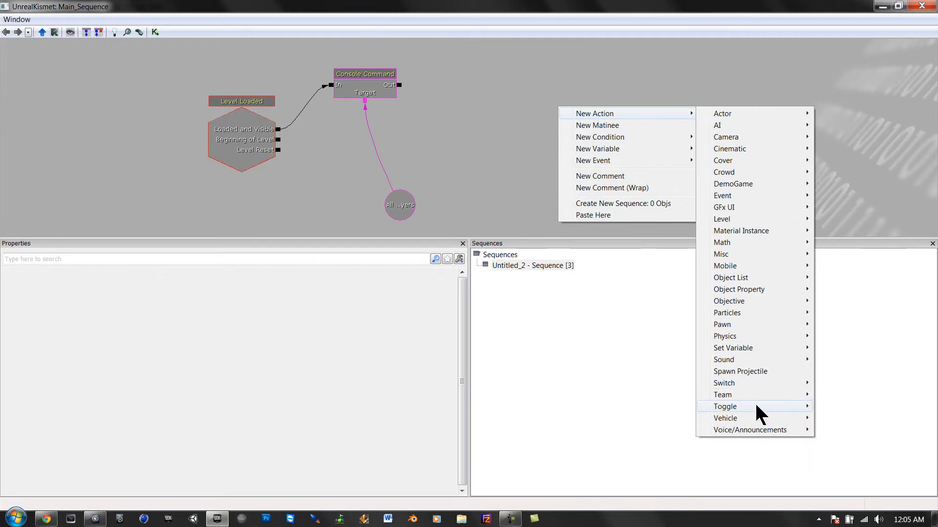
Add Toggle God Mode, enabled by Loaded and Visible and targeting the All Players variable.
left_click(725, 406)
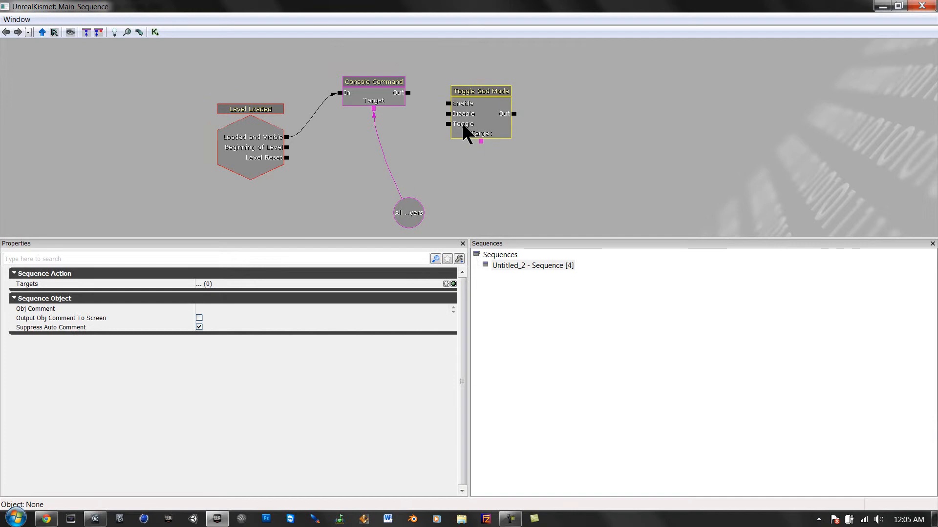
left_click_drag(287, 137, 464, 110)
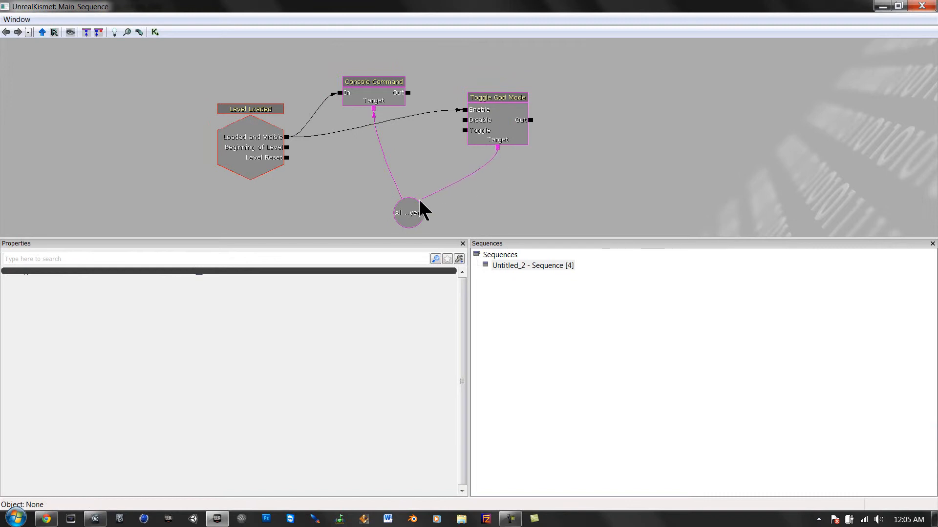
left_click(408, 213)
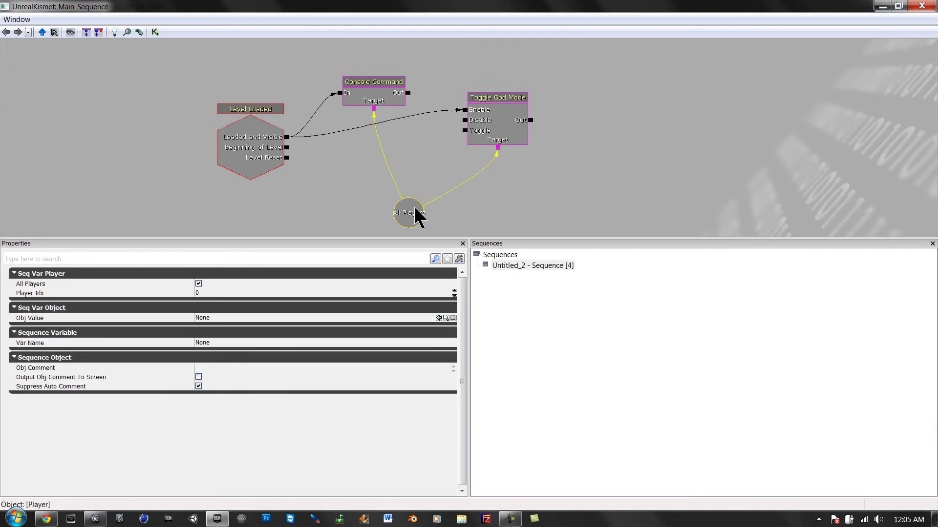
right_click(541, 168)
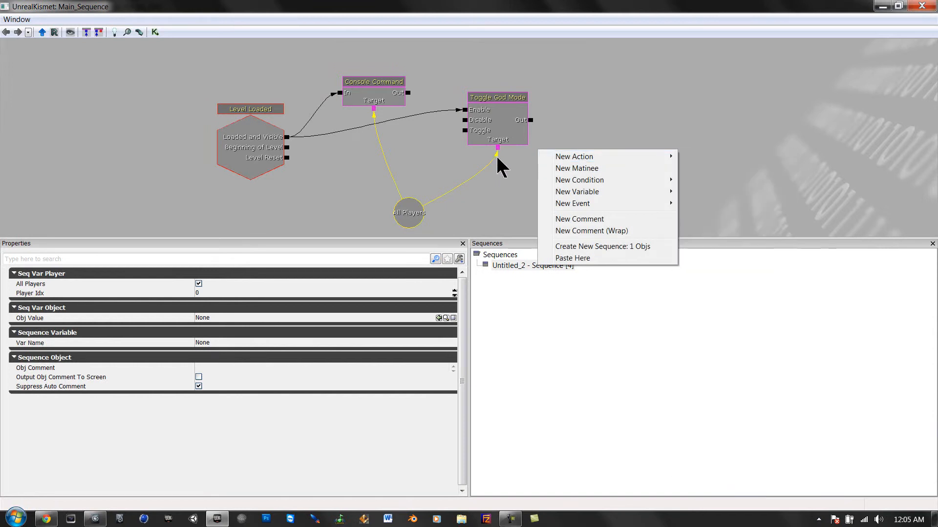
mouse_move(577, 195)
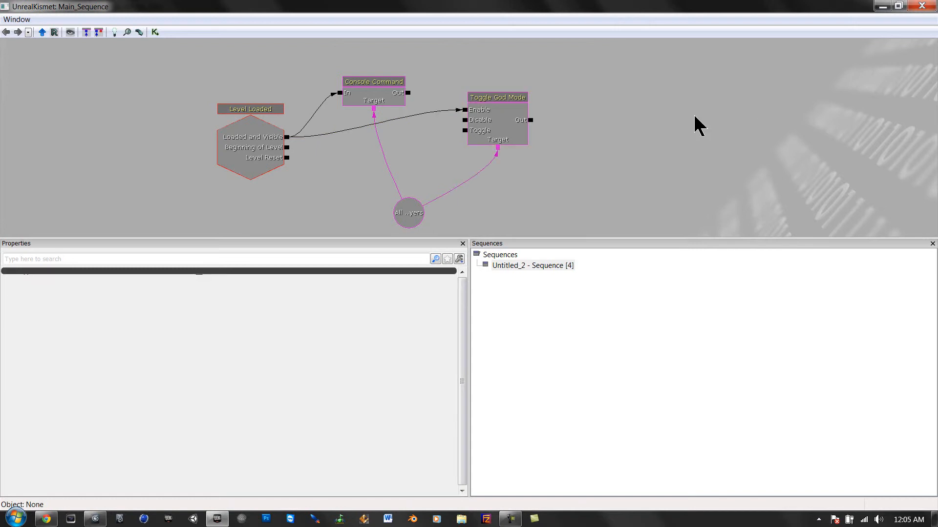
left_click(497, 97)
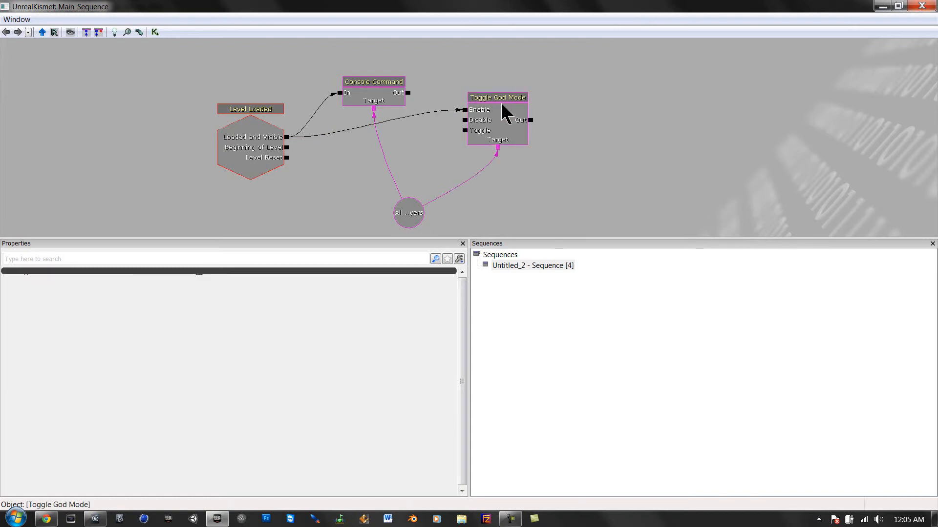
left_click(497, 98)
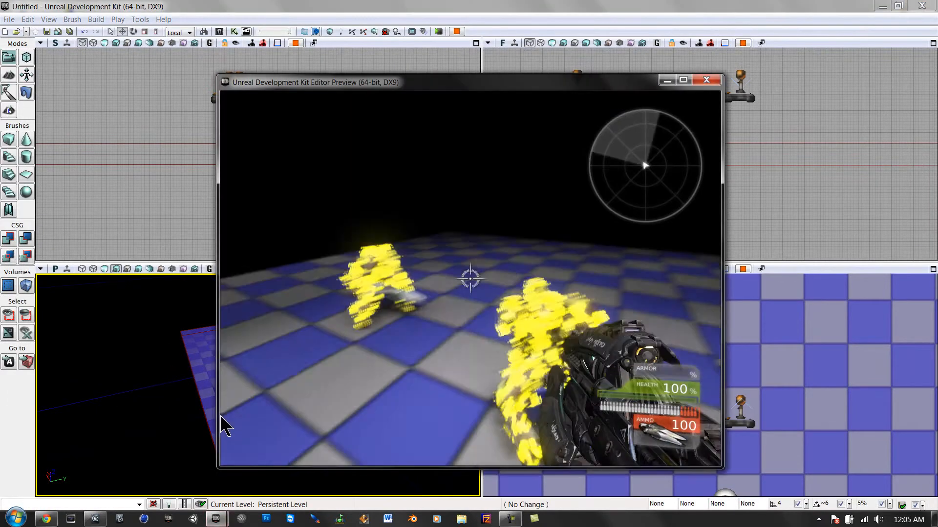
Shoot at the bots while health stays at 100, then close the preview.
left_click(472, 283)
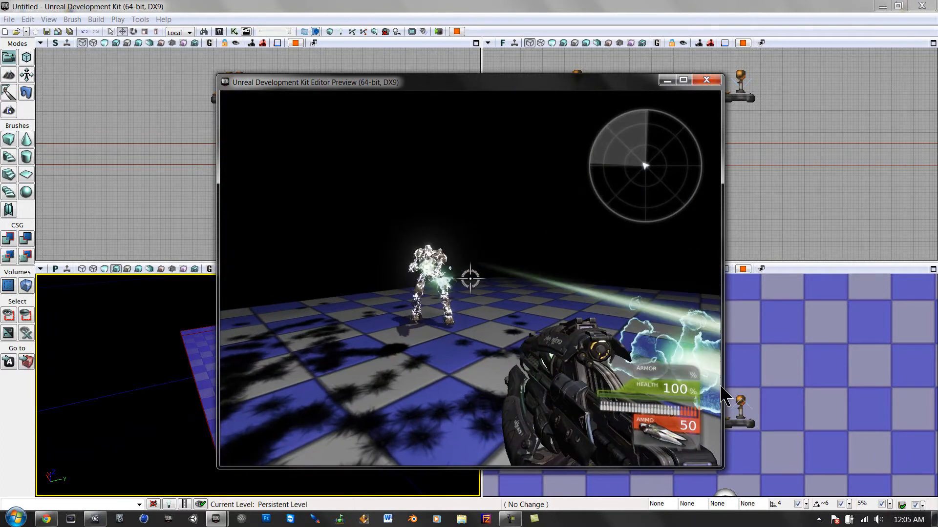
left_click(470, 282)
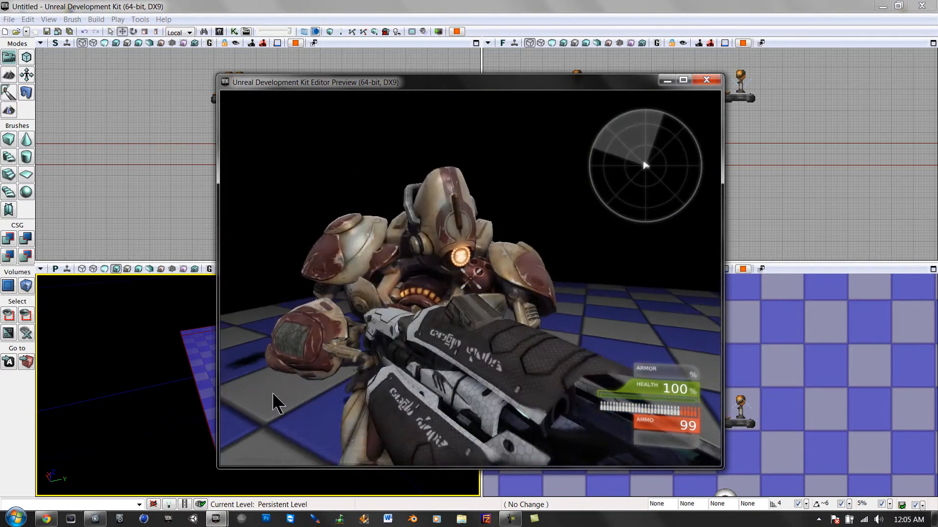
left_click(707, 80)
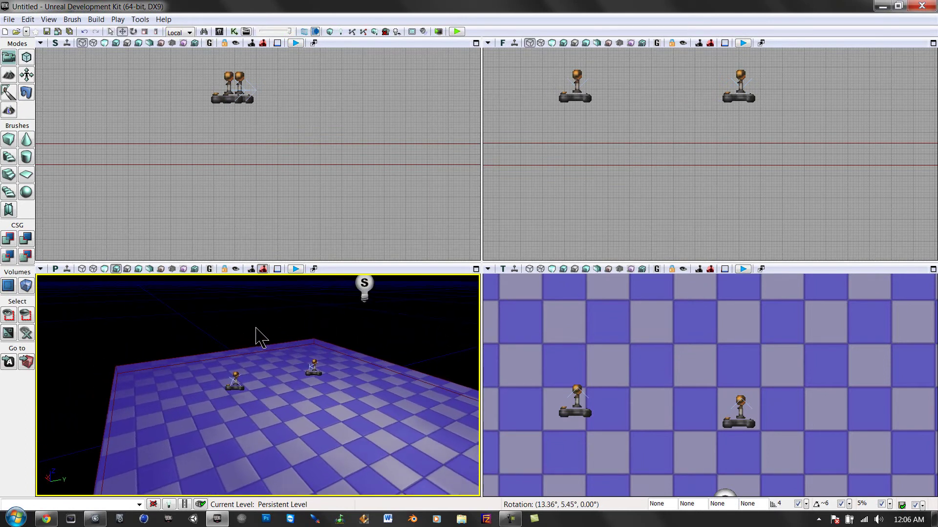
Pull the perspective view back over the floor and reopen the Kismet editor.
left_click_drag(258, 335, 269, 392)
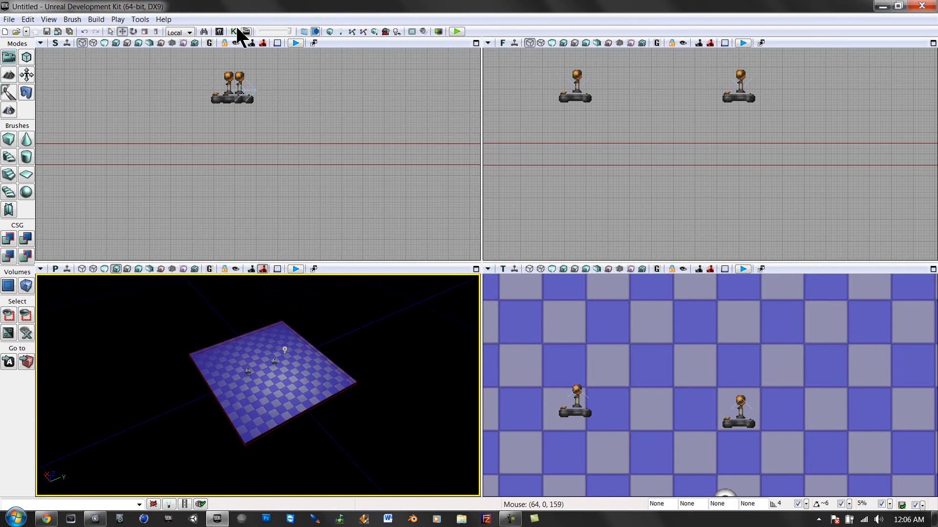
left_click(232, 31)
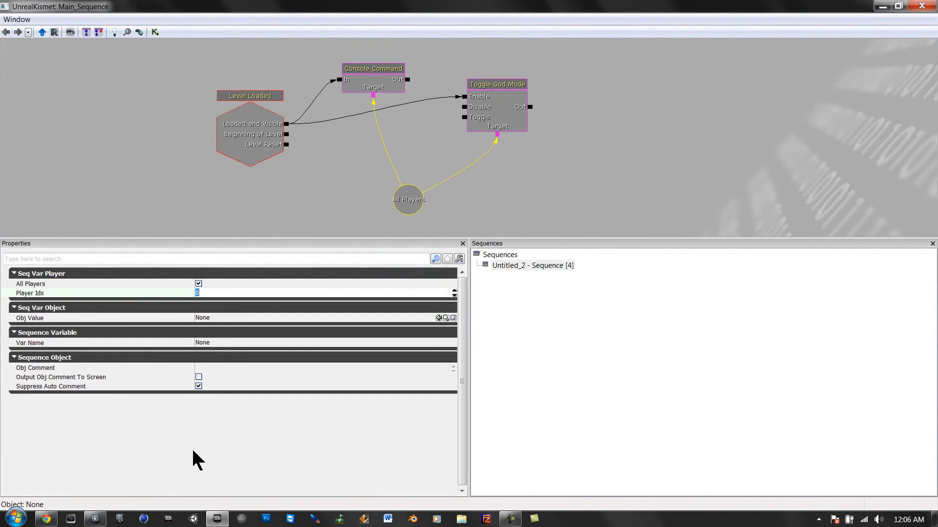
mouse_move(323, 510)
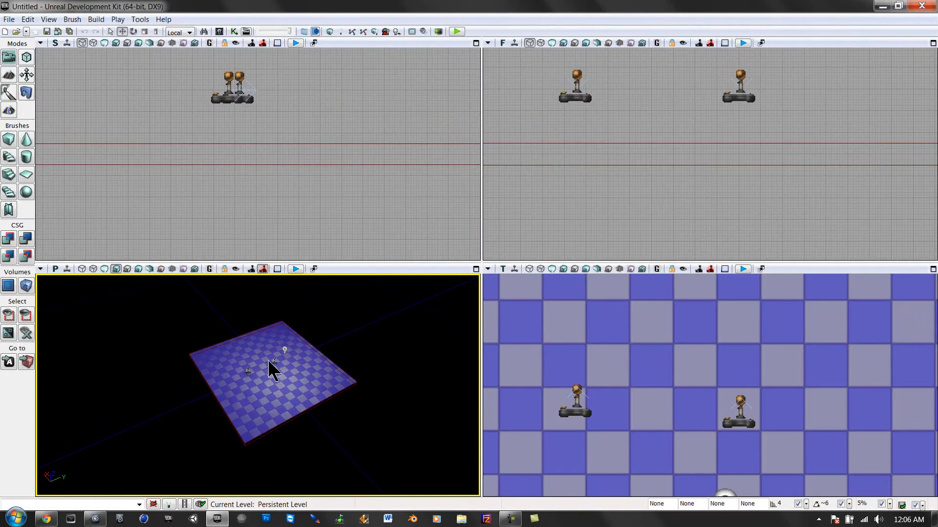
Zoom in and orbit the perspective view around the floor and its two player starts.
left_click_drag(272, 367, 278, 377)
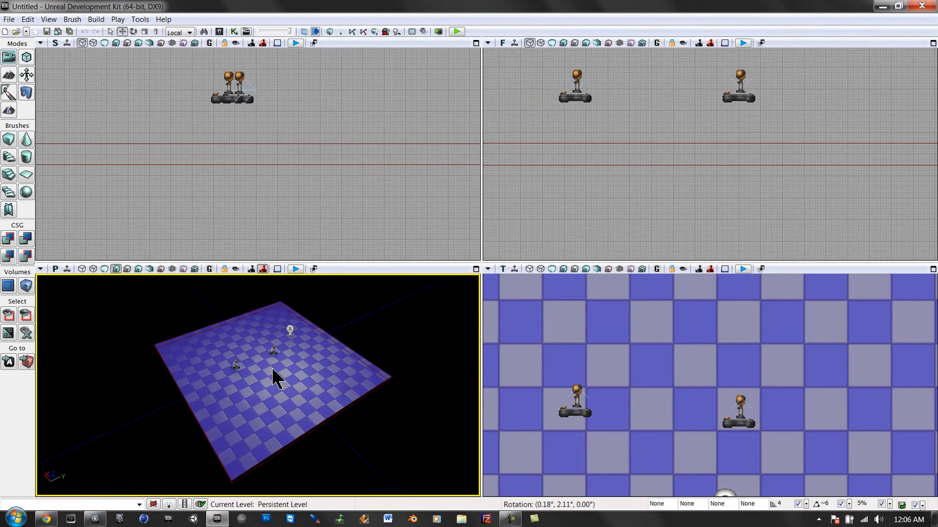
mouse_move(290, 103)
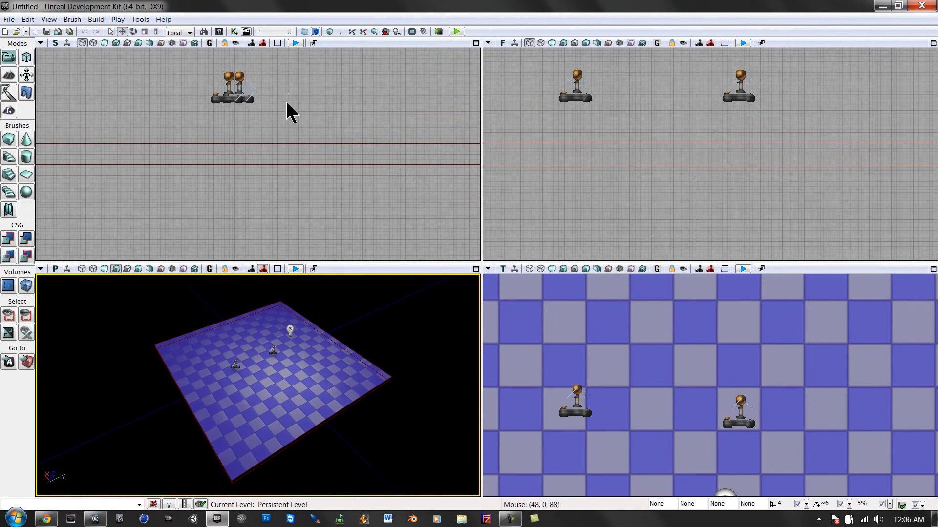
left_click_drag(291, 111, 301, 365)
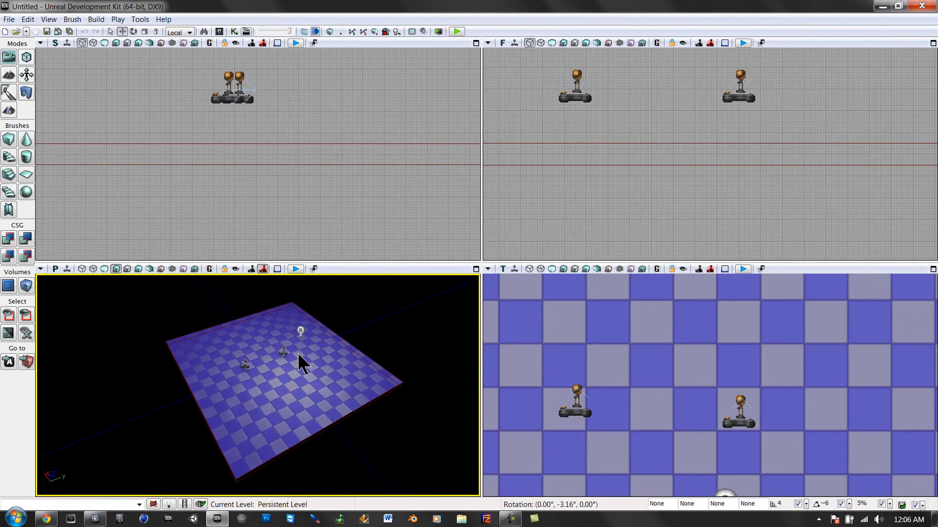
left_click_drag(299, 365, 311, 359)
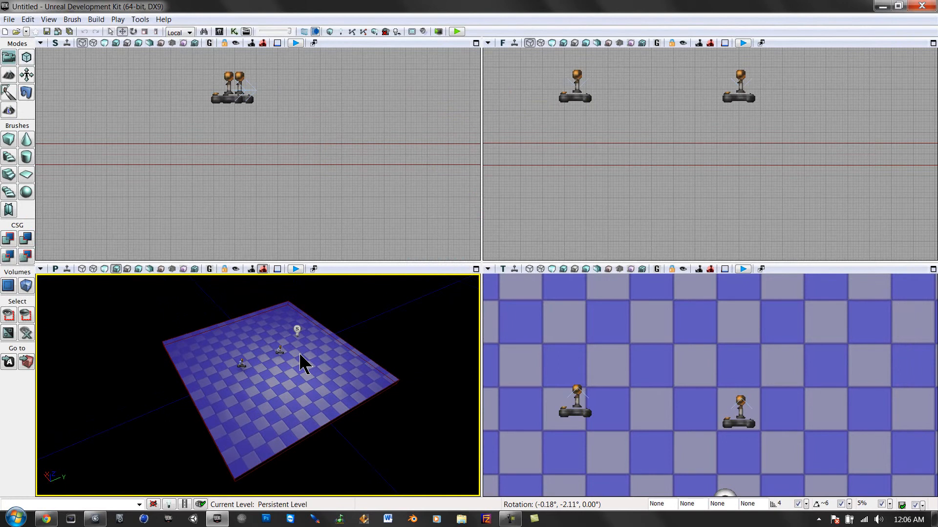